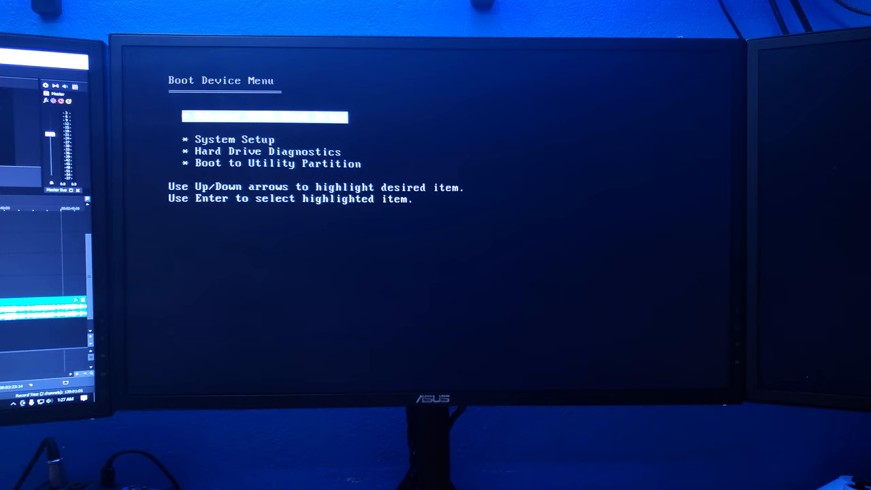
# Highlight the second boot device, just below the onboard SATA hard drive, in the BIOS boot menu
pyautogui.press('Down')
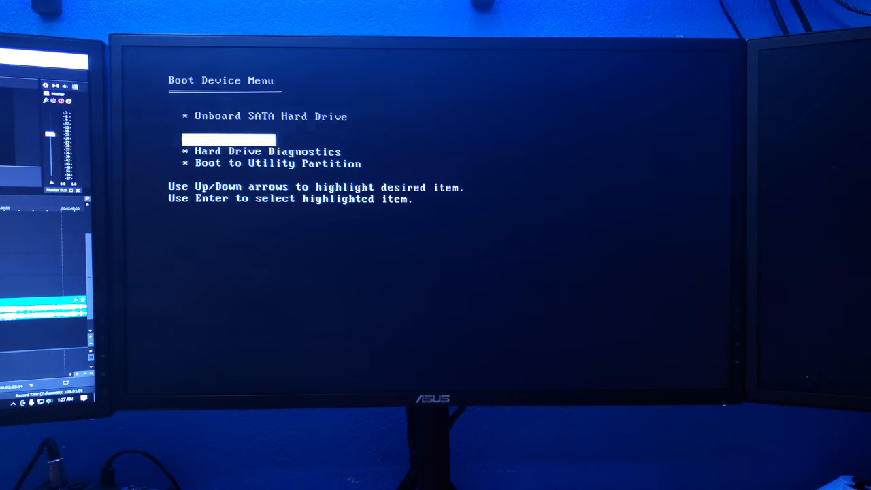
pyautogui.press('Down')
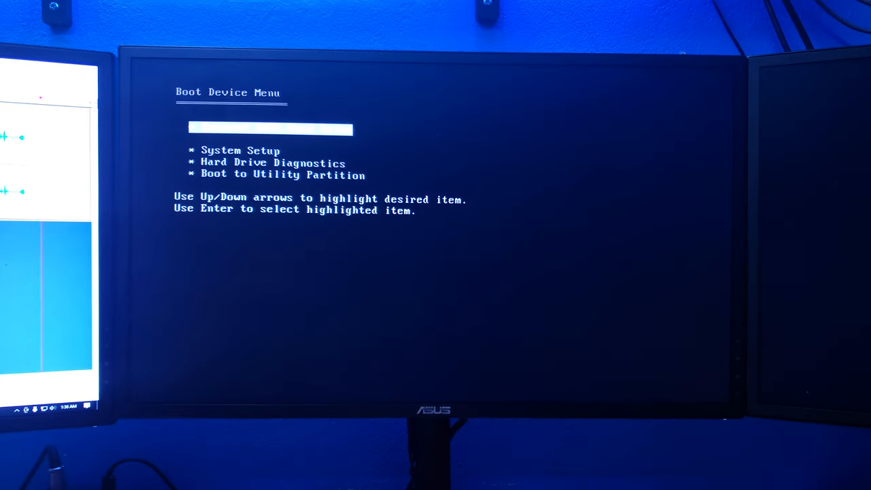
# Select the CD/DVD installation device in the boot menu to reach Windows XP Setup
pyautogui.press('Down')
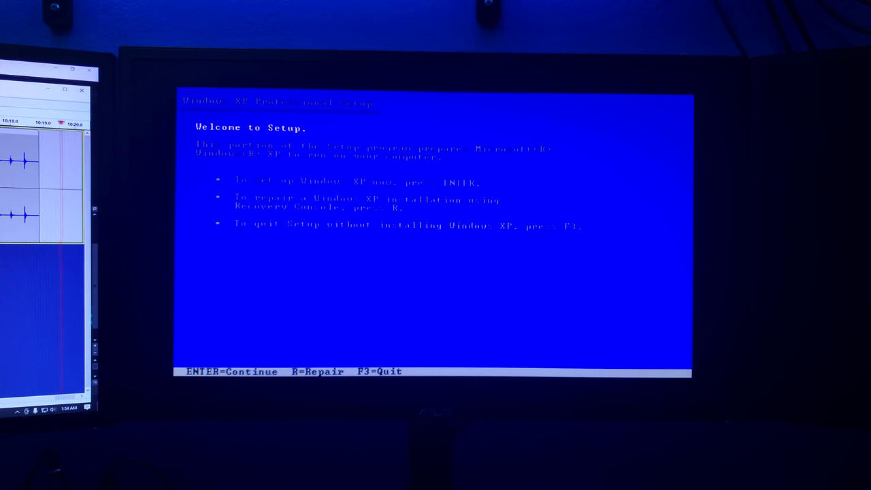
# Start Windows XP Professional Setup and accept the licence agreement with F8
pyautogui.press('enter')
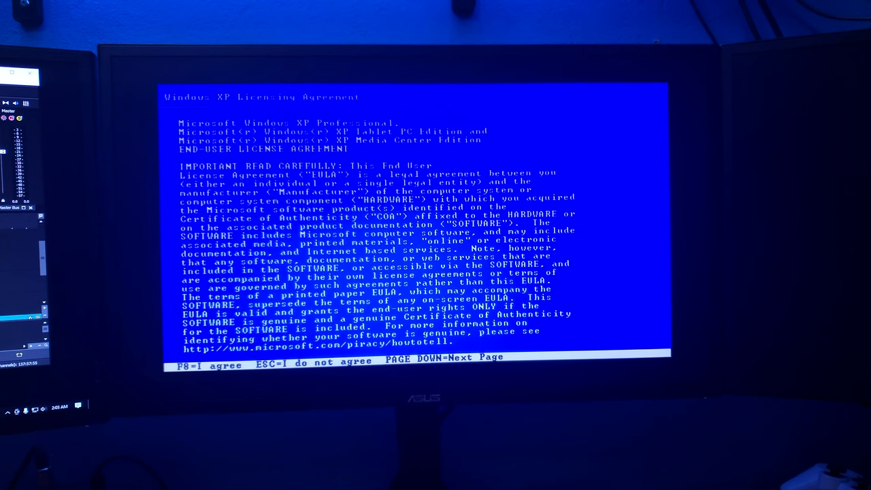
pyautogui.press('f8')
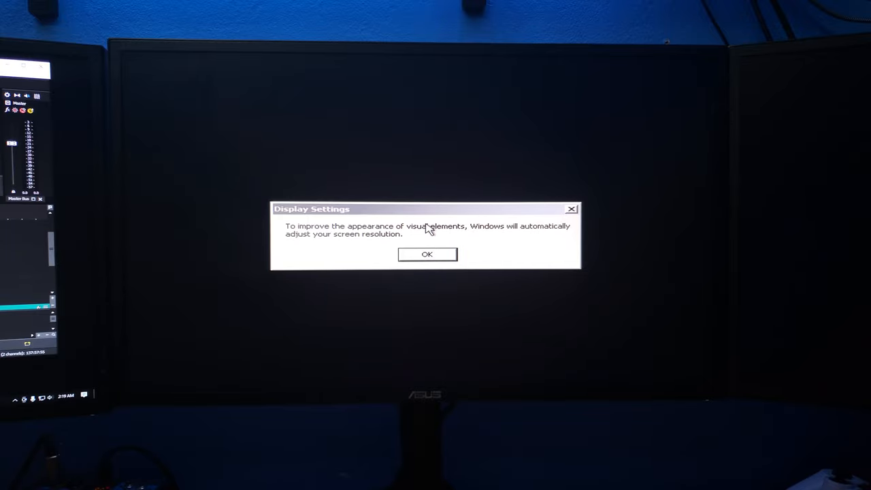
# Accept the Display Settings automatic resolution adjustment with OK
pyautogui.click(427, 254)
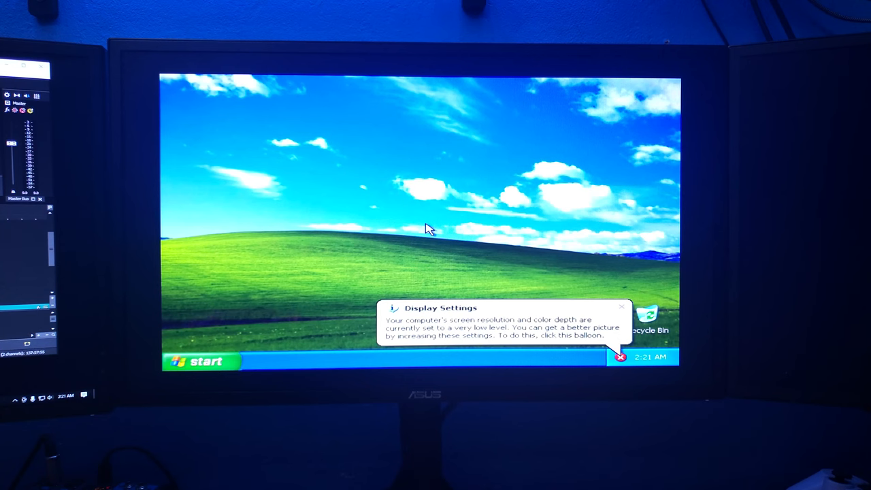
pyautogui.moveTo(166, 240)
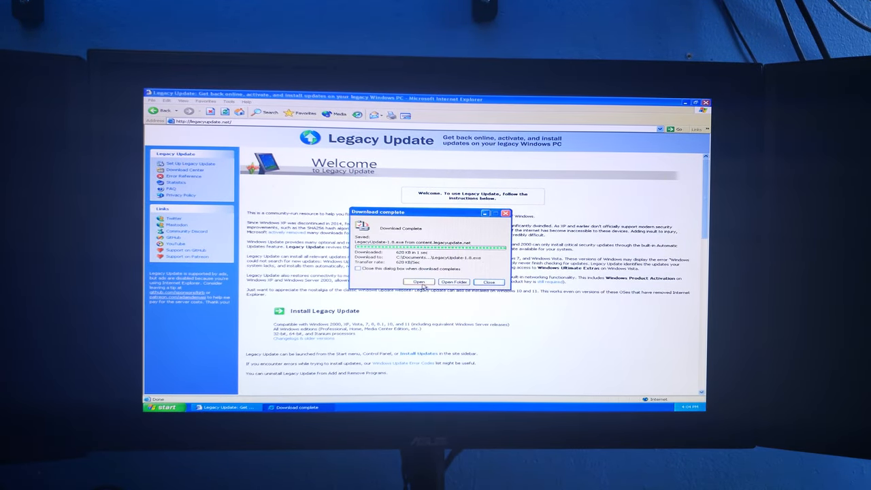
# Open LegacyUpdate-1.8.exe from the Download complete dialog
pyautogui.click(419, 282)
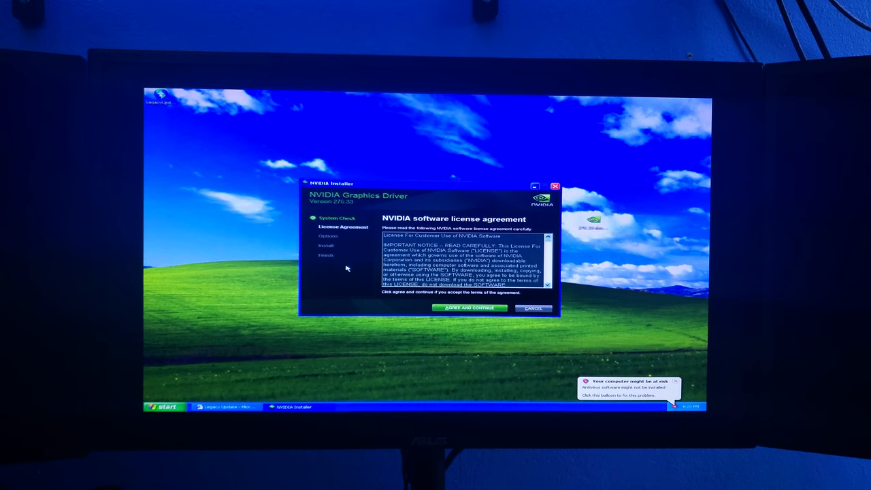
# Express-install NVIDIA driver 275.33, restart later, and view High Priority and optional hardware updates
pyautogui.click(468, 308)
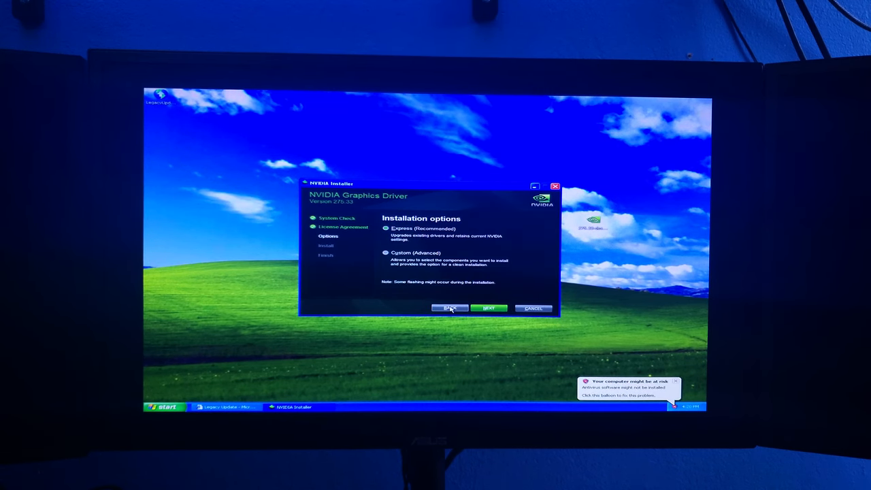
pyautogui.click(489, 308)
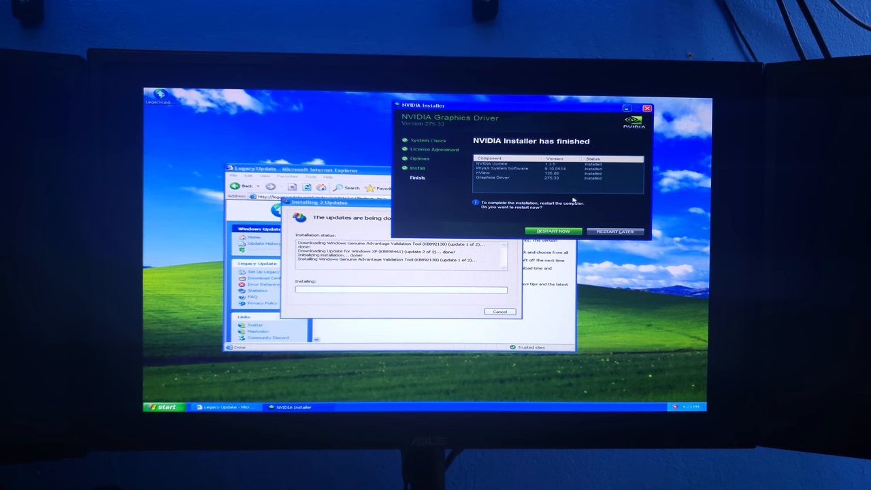
pyautogui.click(615, 231)
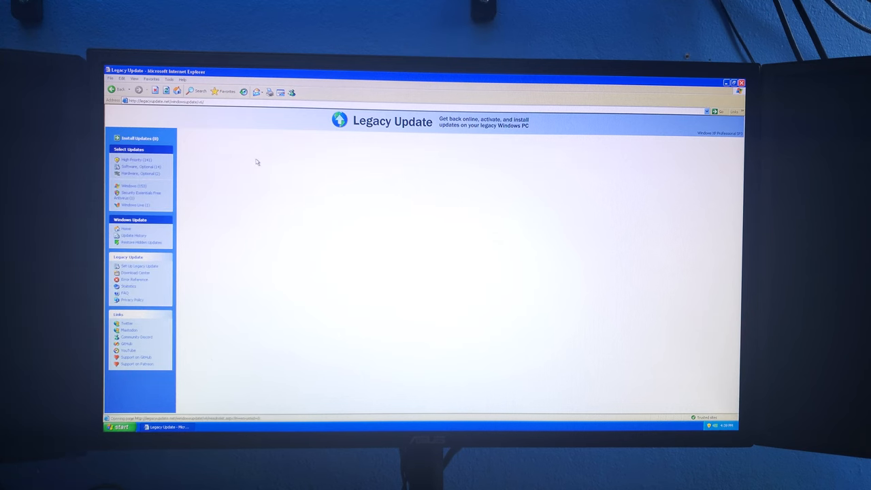
pyautogui.click(130, 160)
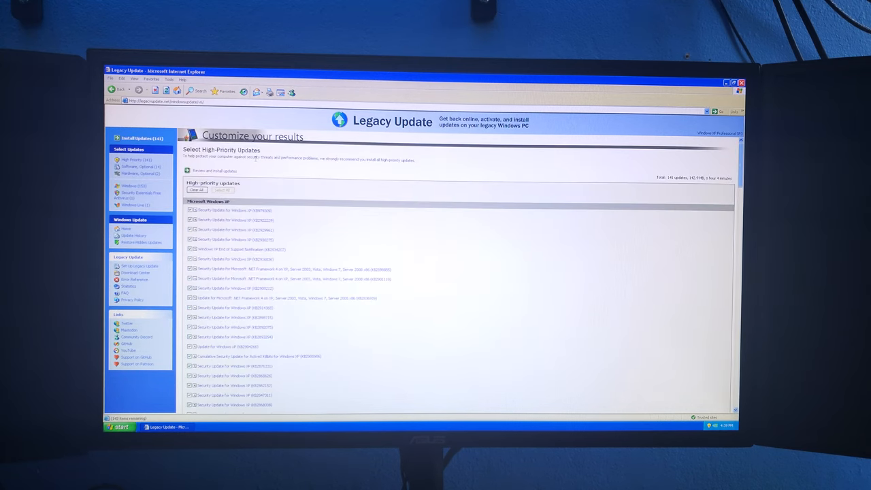
pyautogui.click(136, 173)
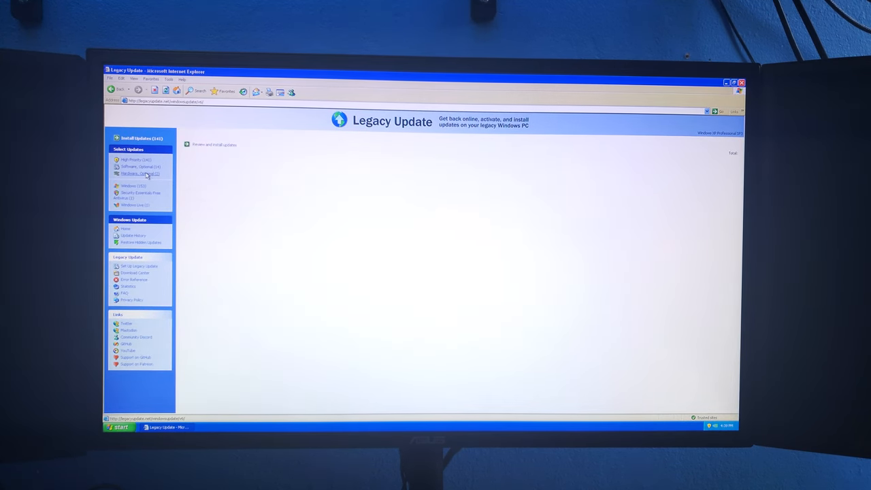